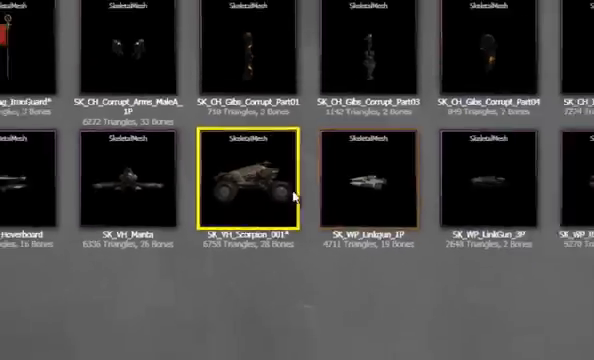
Load the SK_VH_Scorpion skeletal mesh into the AnimSet Editor from the Content Browser.
double_click(248, 184)
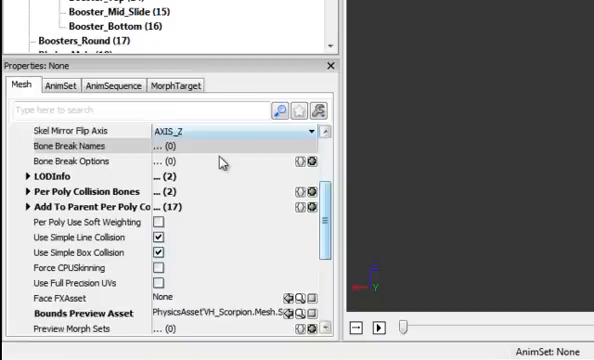
scroll(down, 3)
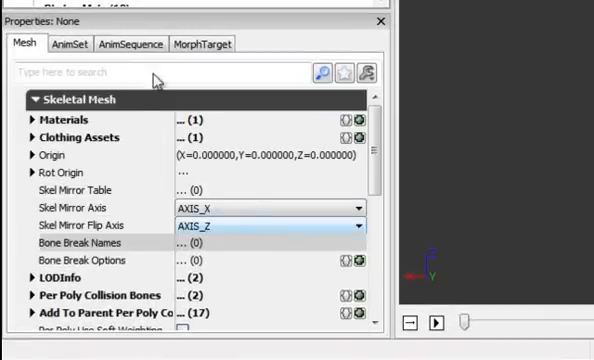
Collapse the Skeletal Mesh group and expand the Soft Body group in the Mesh properties.
click(36, 100)
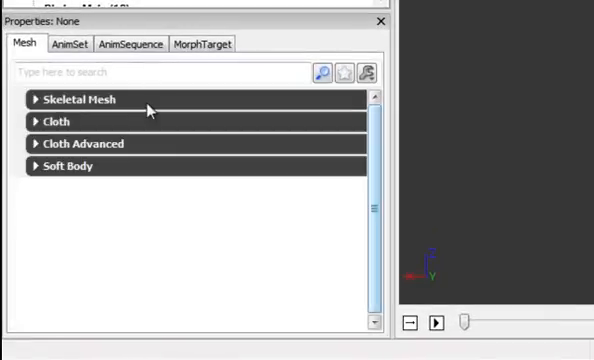
mouse_move(162, 176)
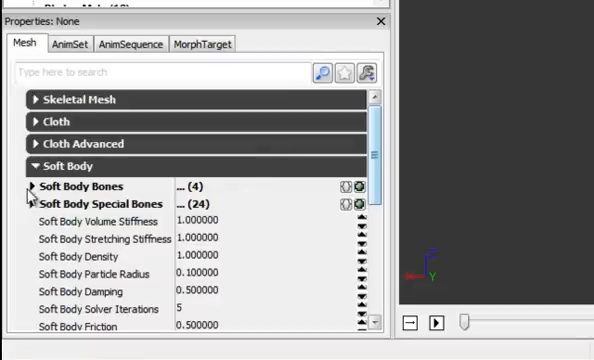
click(28, 186)
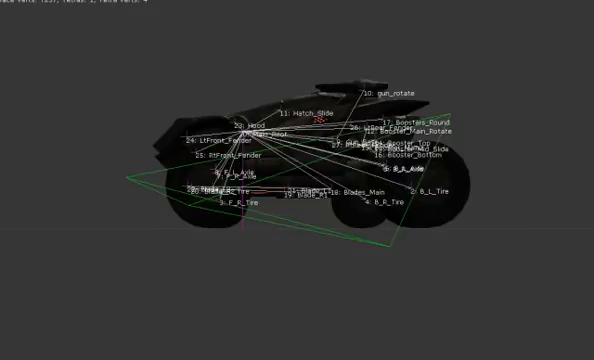
mouse_move(142, 208)
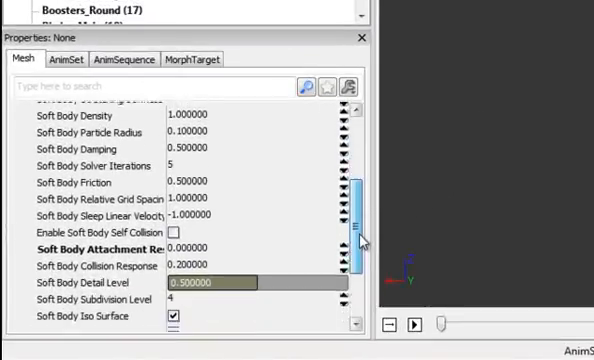
scroll(down, 3)
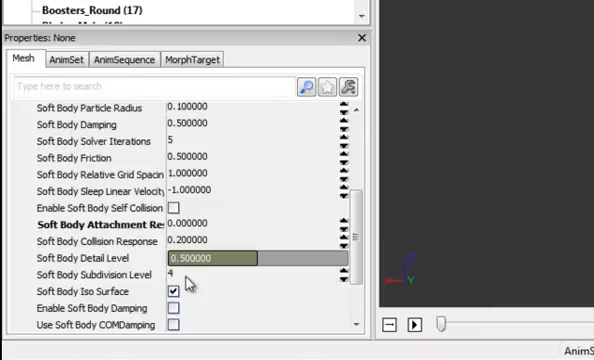
mouse_move(190, 280)
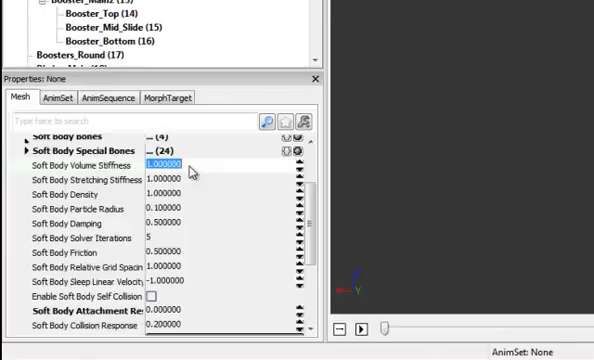
Enter soft body stiffness values 0, 0.001000 and 1, producing the soft-body mesh around the vehicle.
text(0)
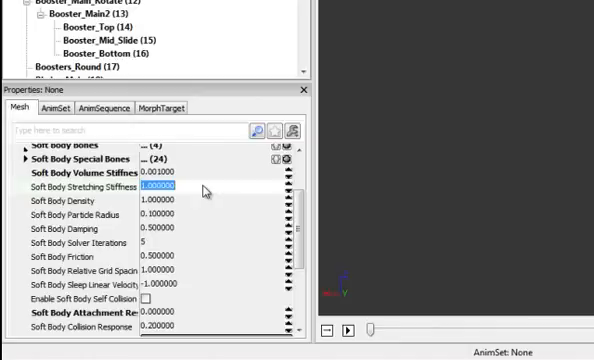
text(0.001000)
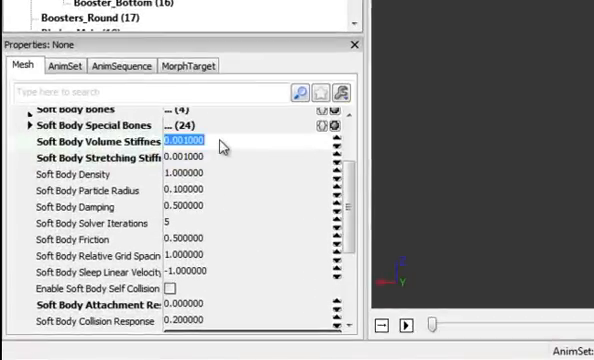
text(1)
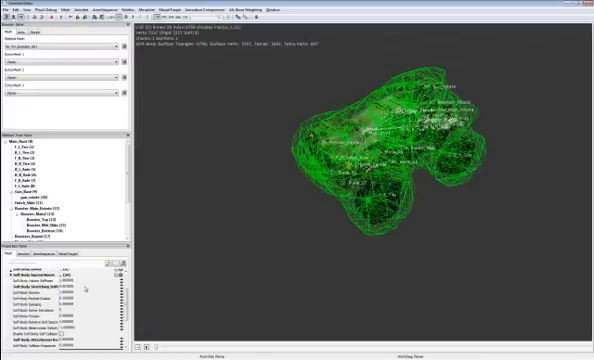
scroll(down, 3)
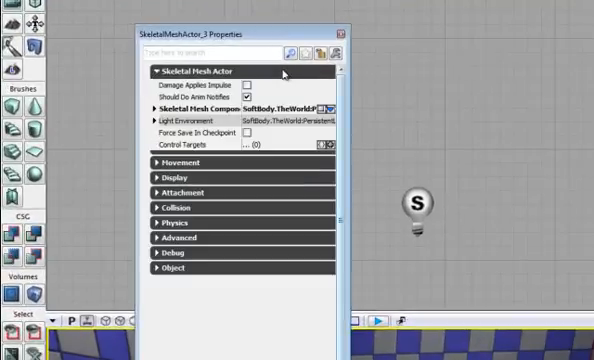
Enable Soft Body on the actor's SkeletalMeshComponent and reveal its RBCollideWithChannels list.
click(156, 104)
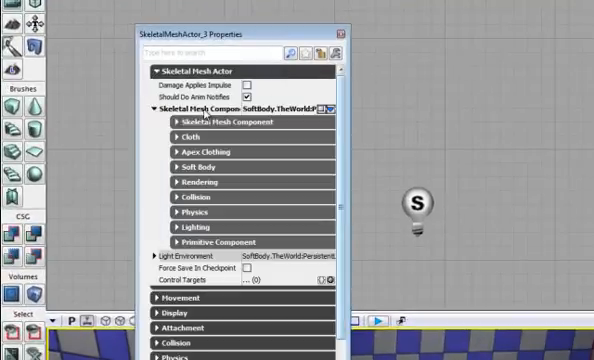
click(186, 160)
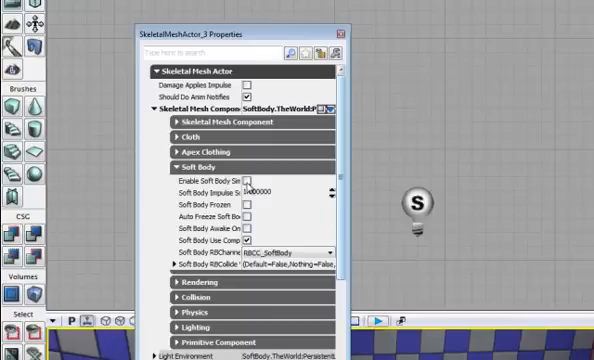
click(248, 180)
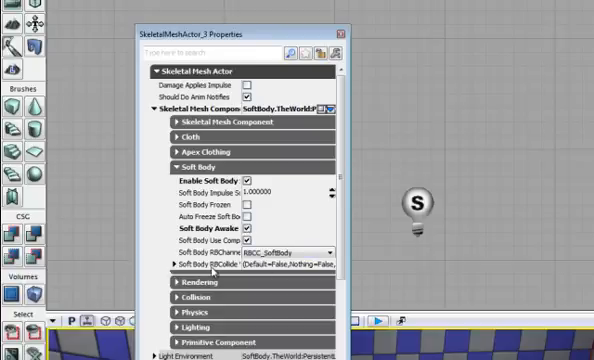
click(176, 266)
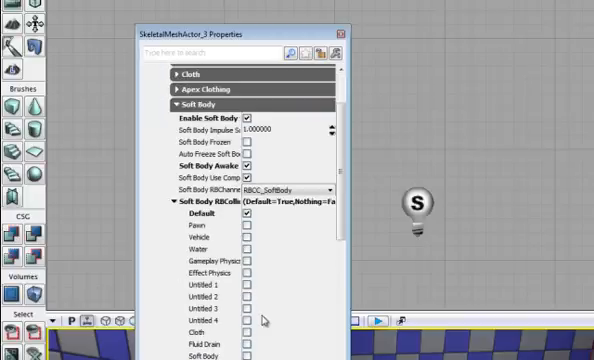
scroll(down, 3)
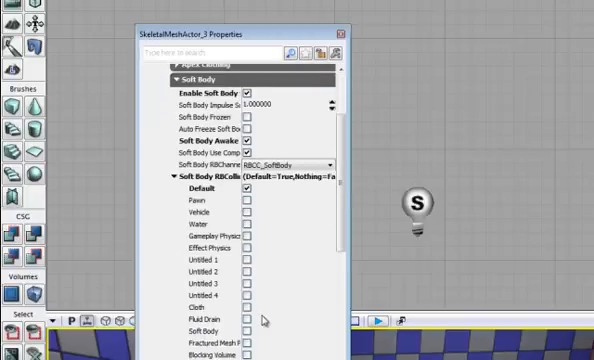
scroll(down, 3)
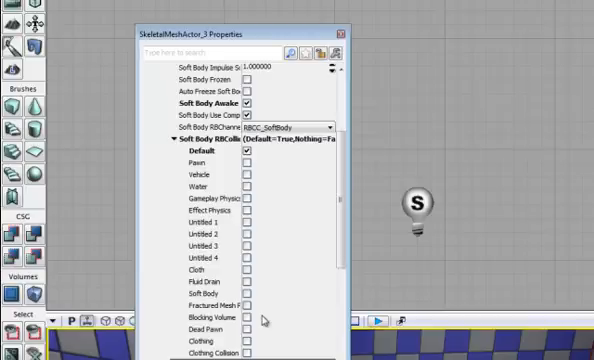